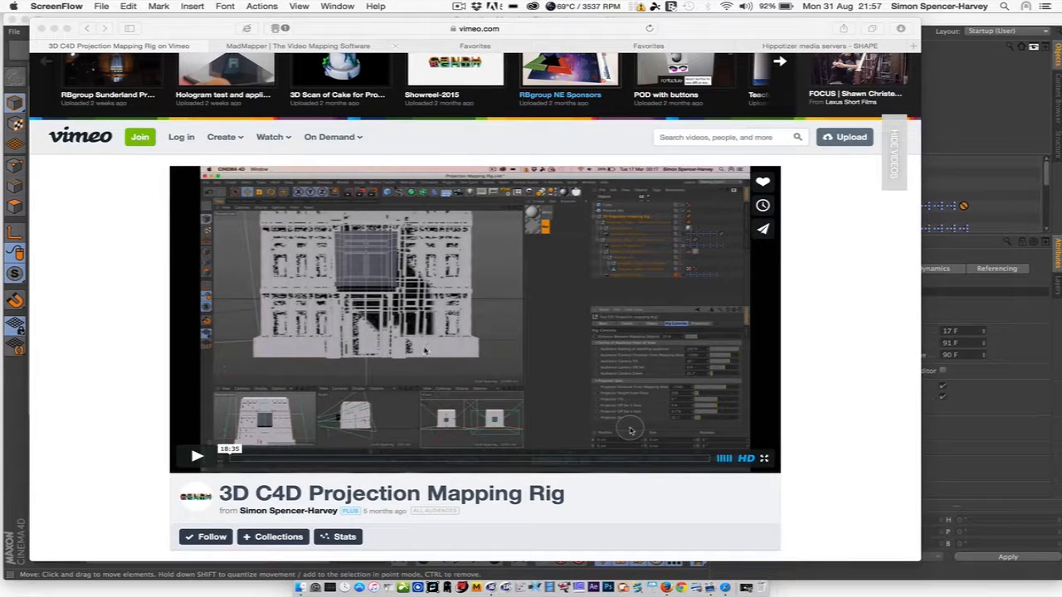
Step: Scroll down through the Vimeo projection mapping rig video page
scroll(down, 3)
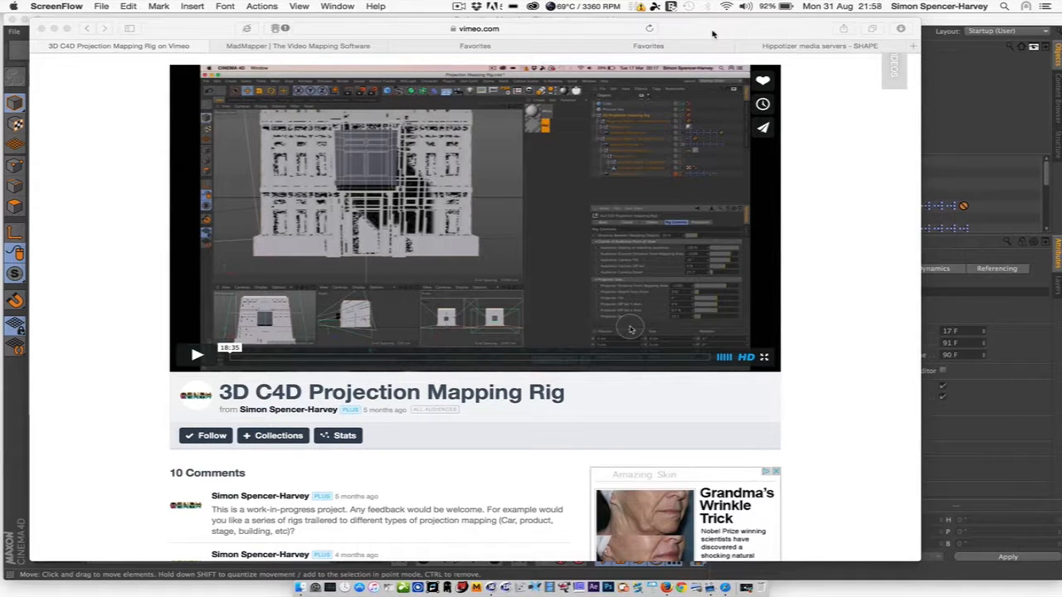
scroll(down, 3)
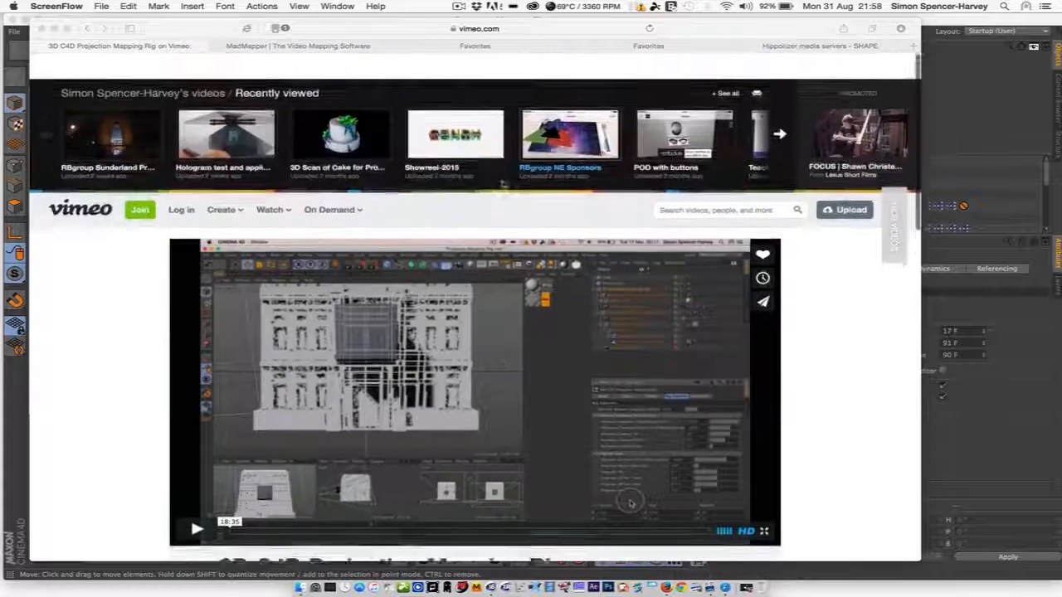
scroll(down, 3)
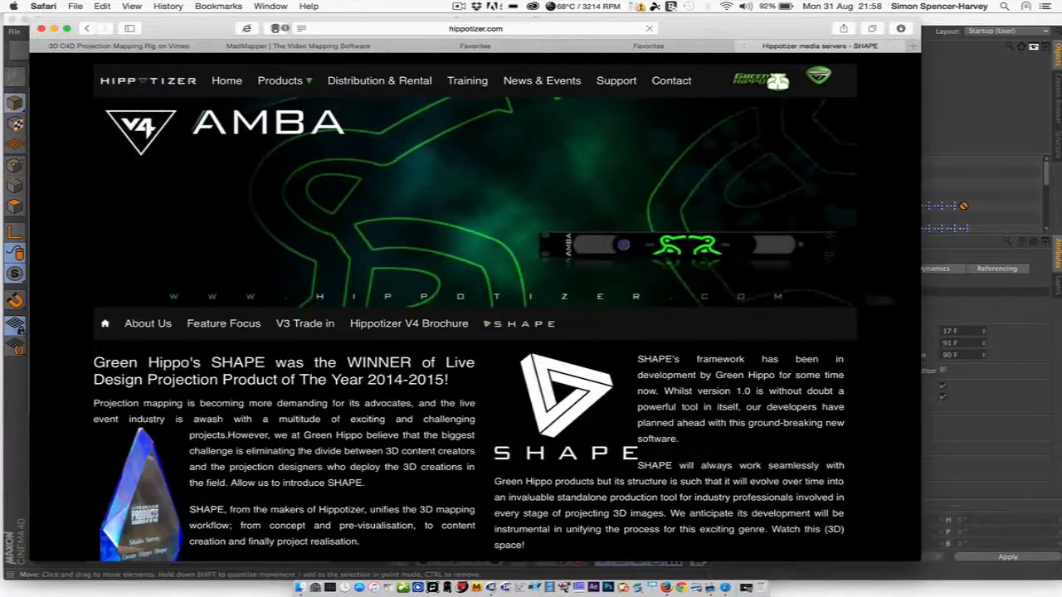
Step: Scroll the Hippotizer page, then search 'd3 tech' from a new tab to get d3 technologies results
scroll(down, 3)
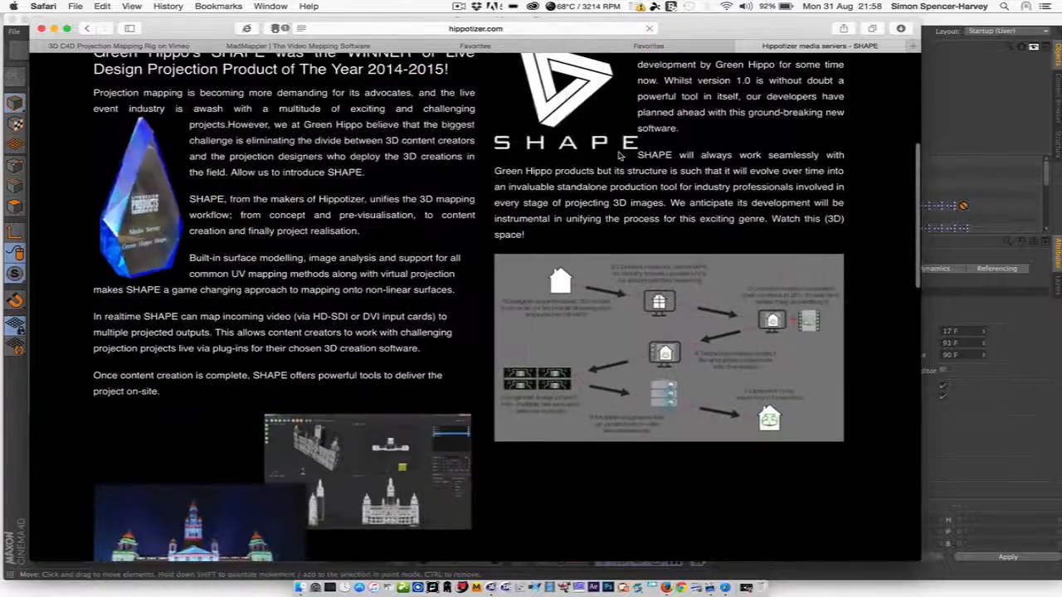
scroll(down, 3)
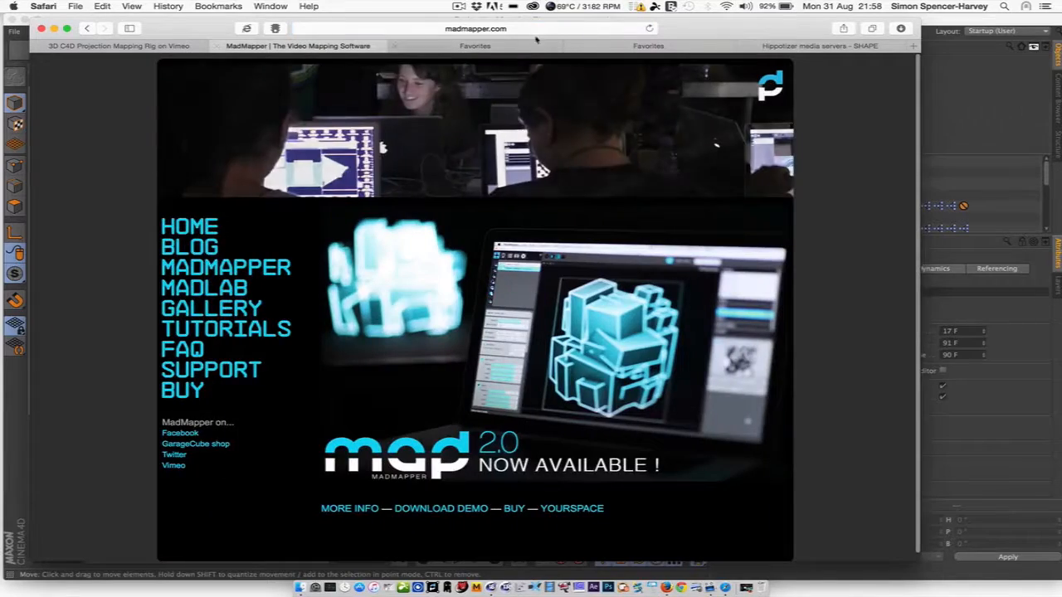
click(473, 29)
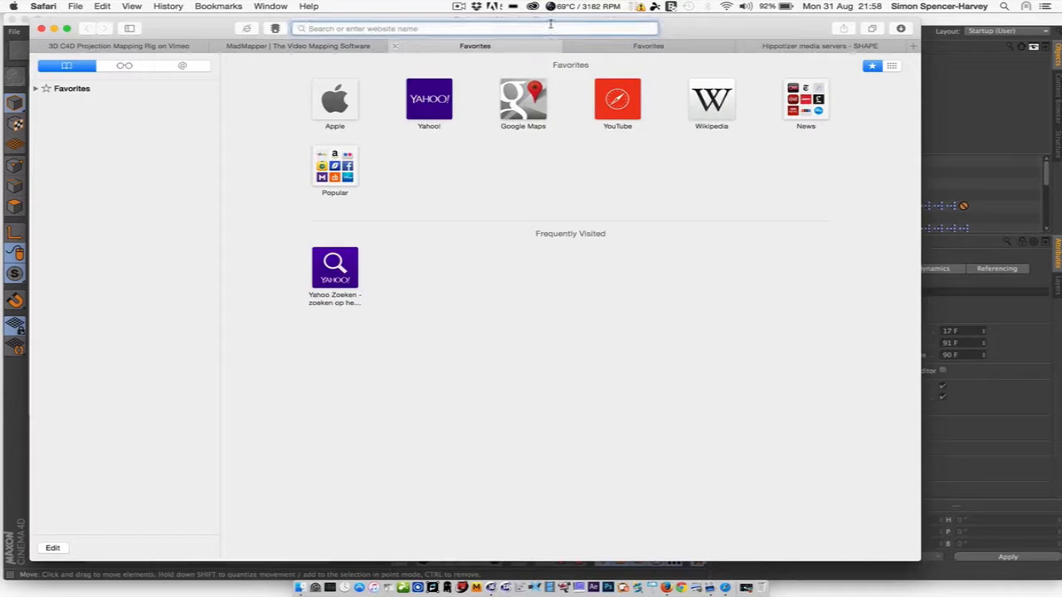
text(d3 technologies)
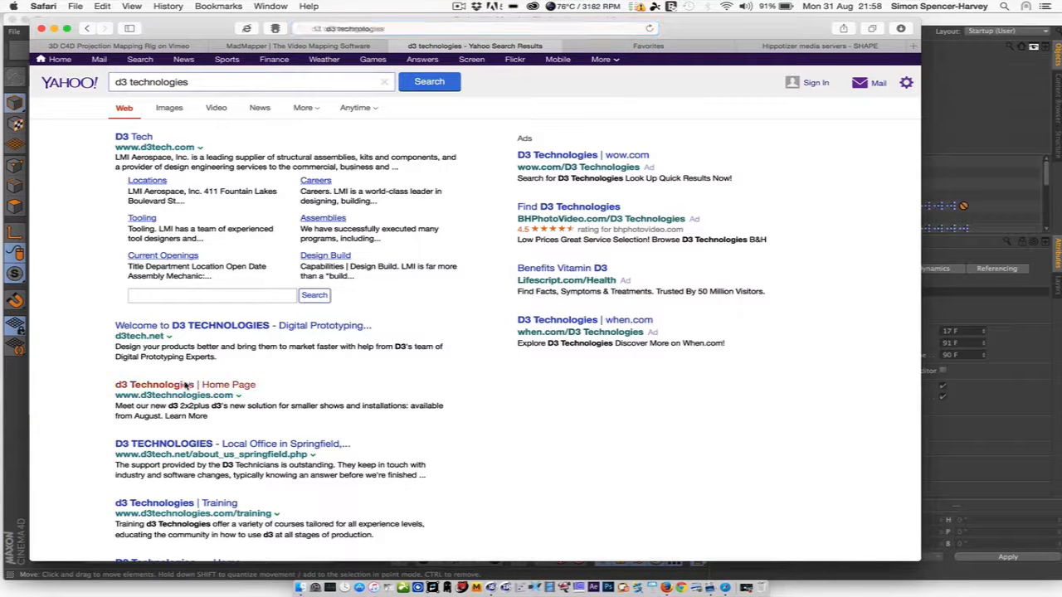
Step: Browse the d3technologies.com home page and its Products menu, then return to the Hippotizer SHAPE page
click(184, 386)
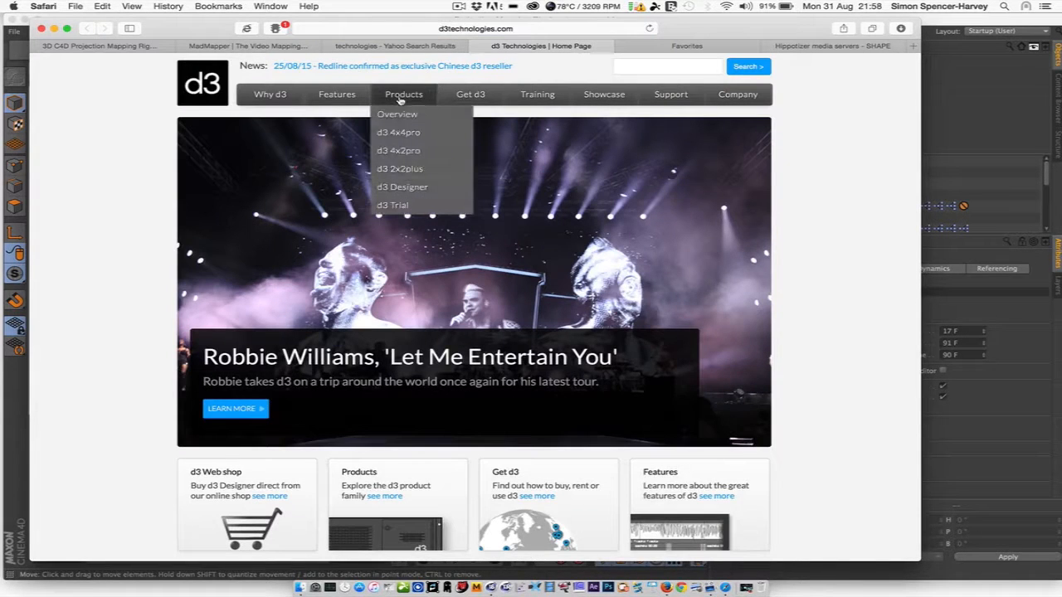
scroll(down, 3)
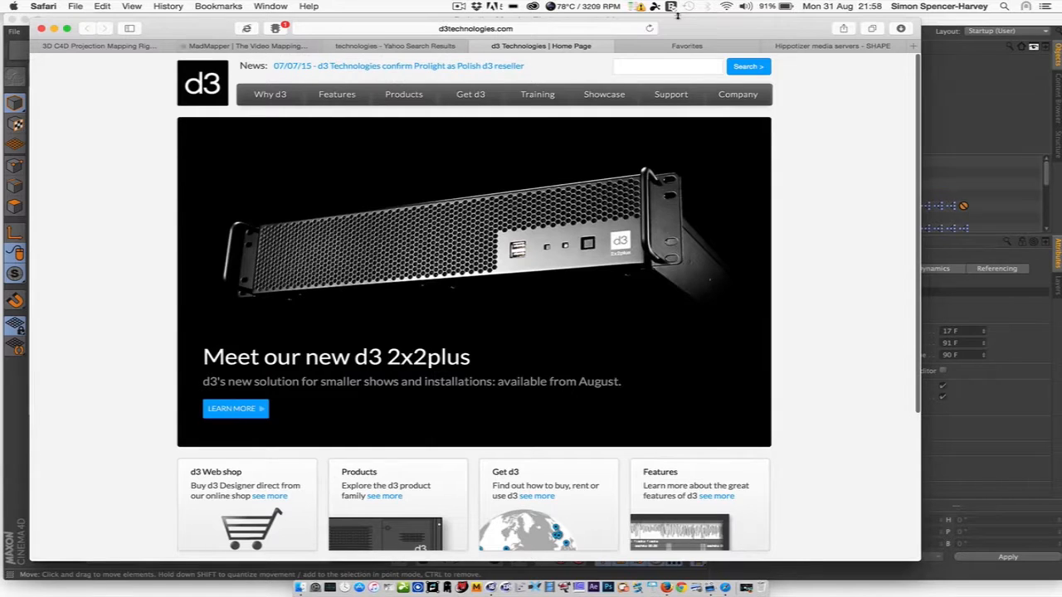
scroll(down, 3)
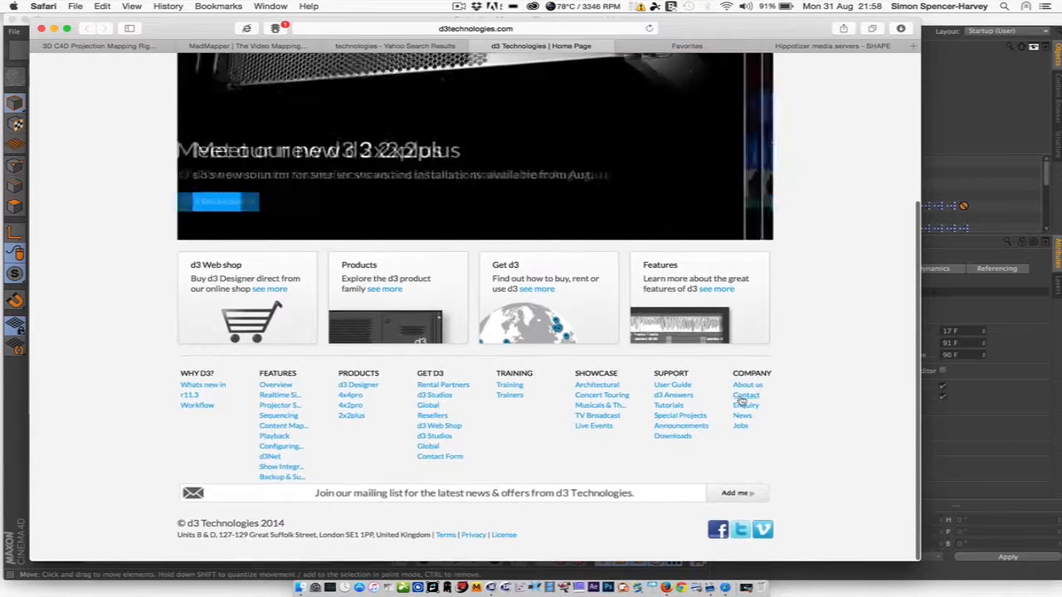
scroll(up, 3)
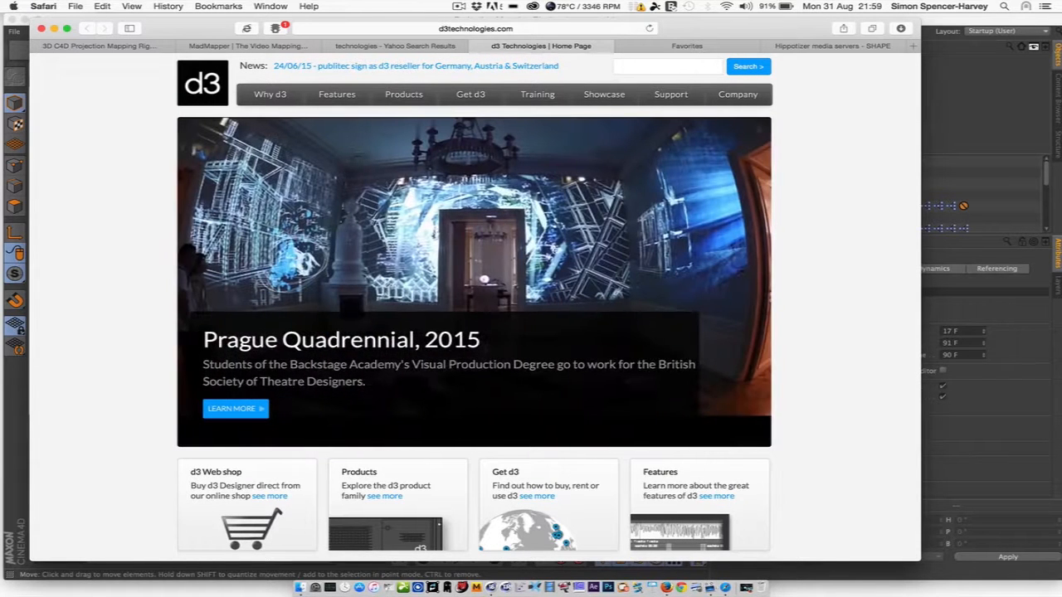
click(405, 93)
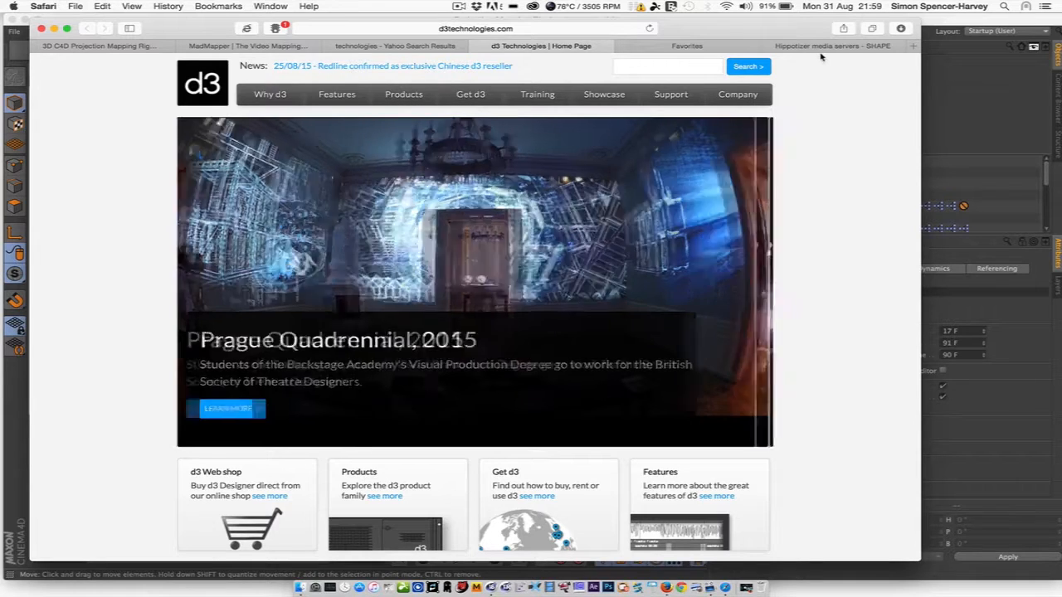
click(833, 46)
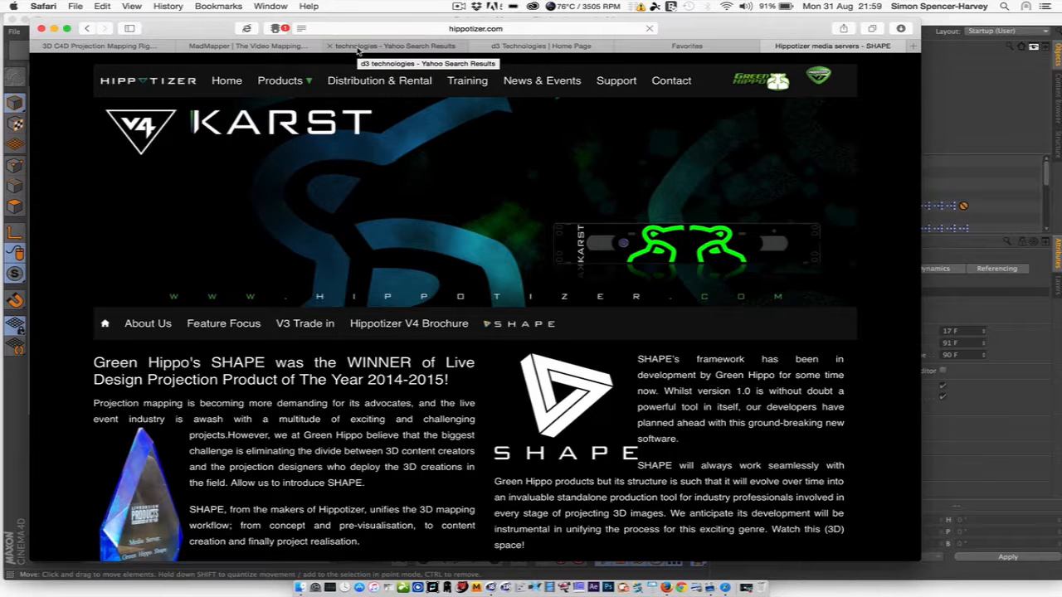
Step: Search 'millum' from the MadMapper tab and open the Millumin site, flipping between the two tabs
click(241, 47)
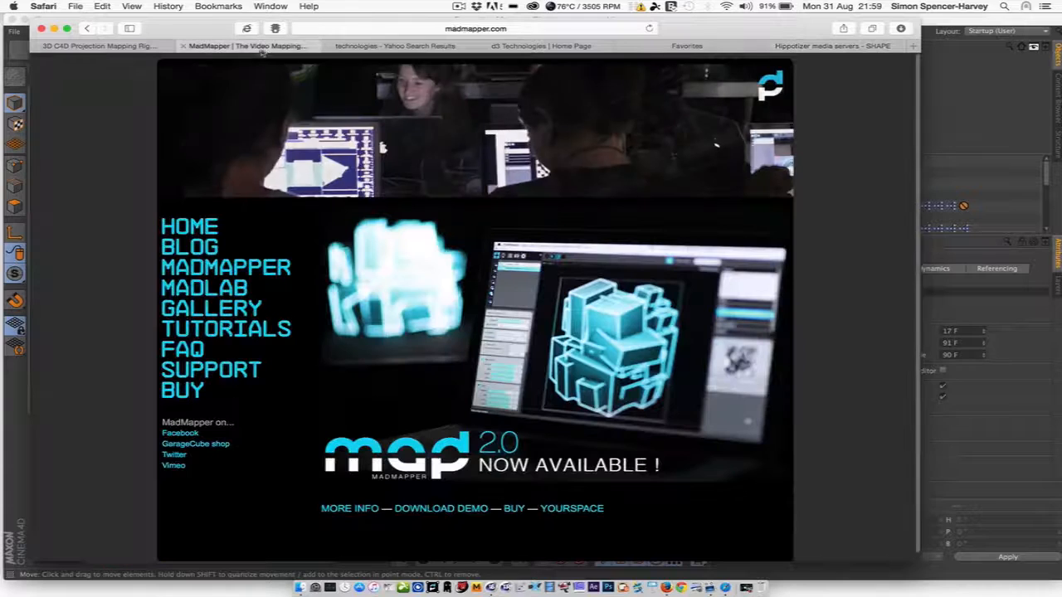
click(395, 46)
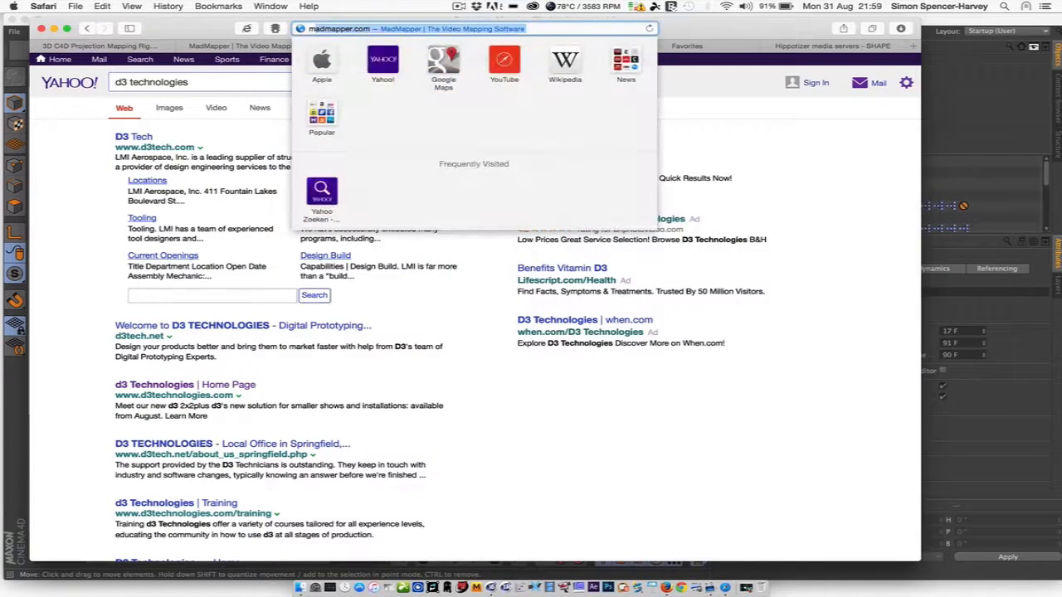
text(millumin)
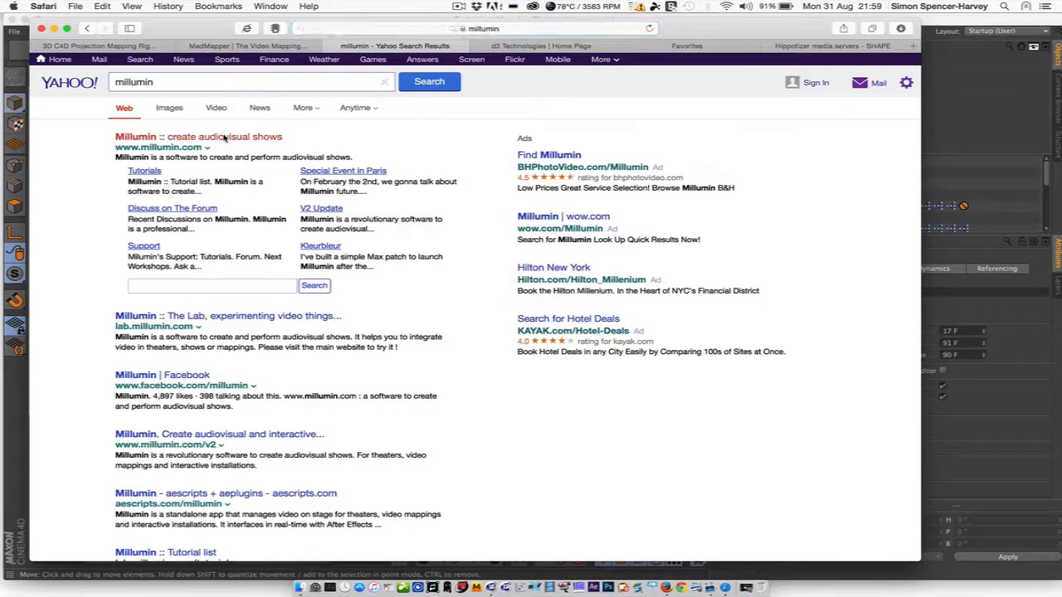
click(199, 137)
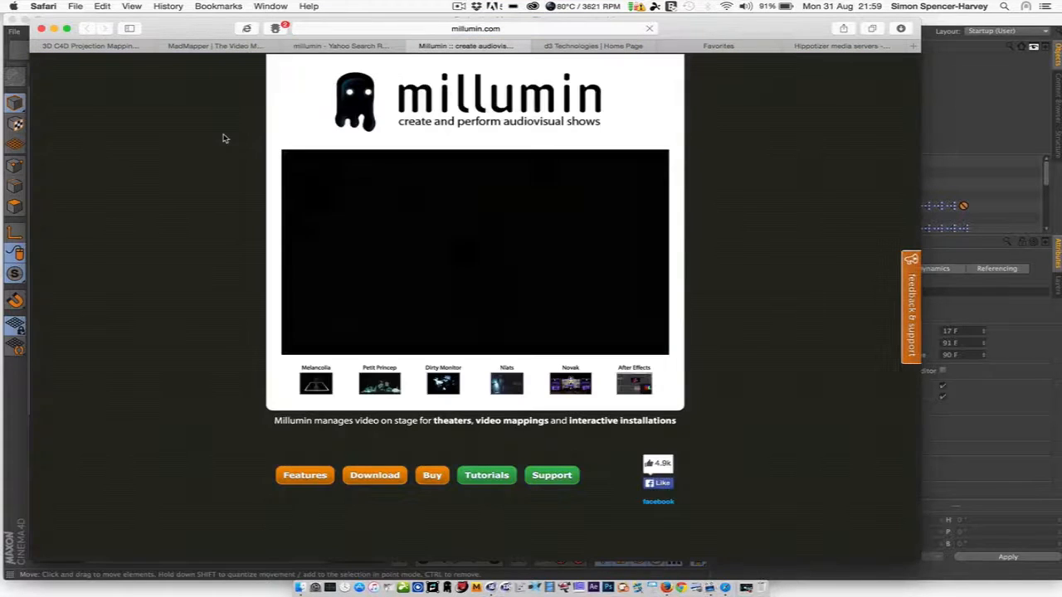
click(340, 47)
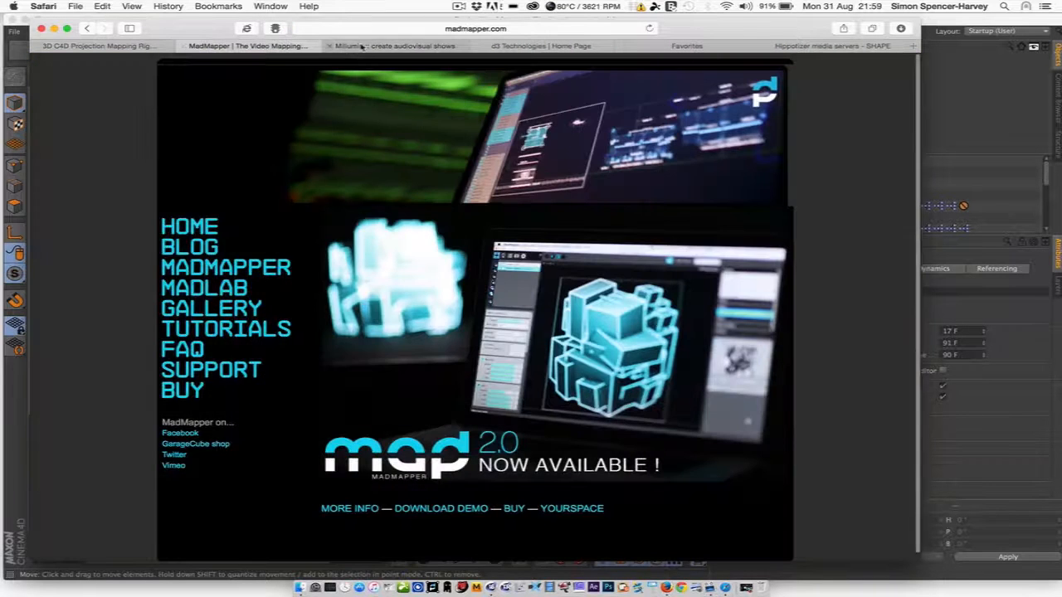
click(392, 46)
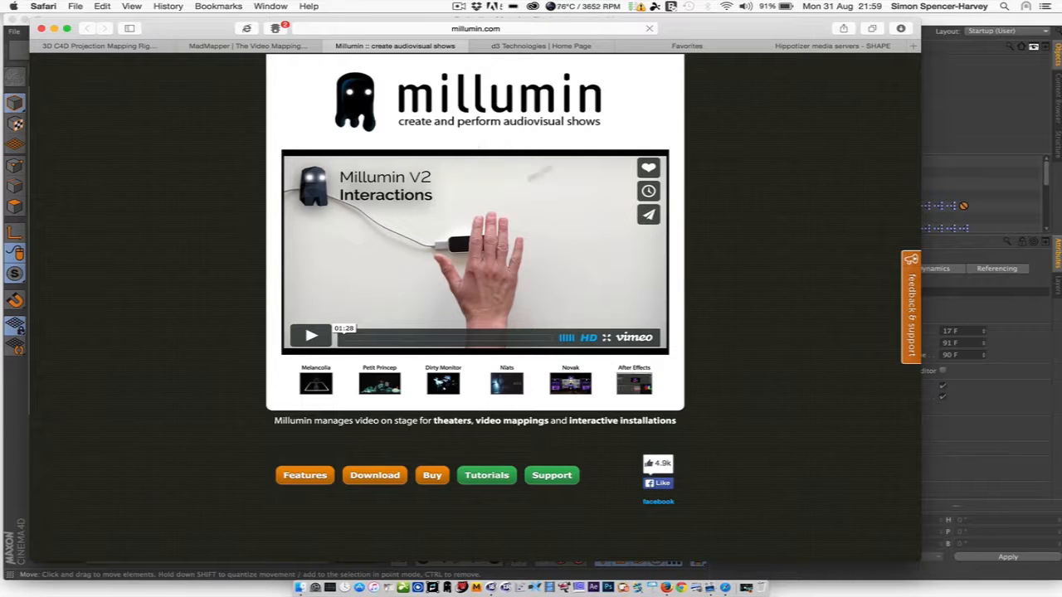
mouse_move(468, 292)
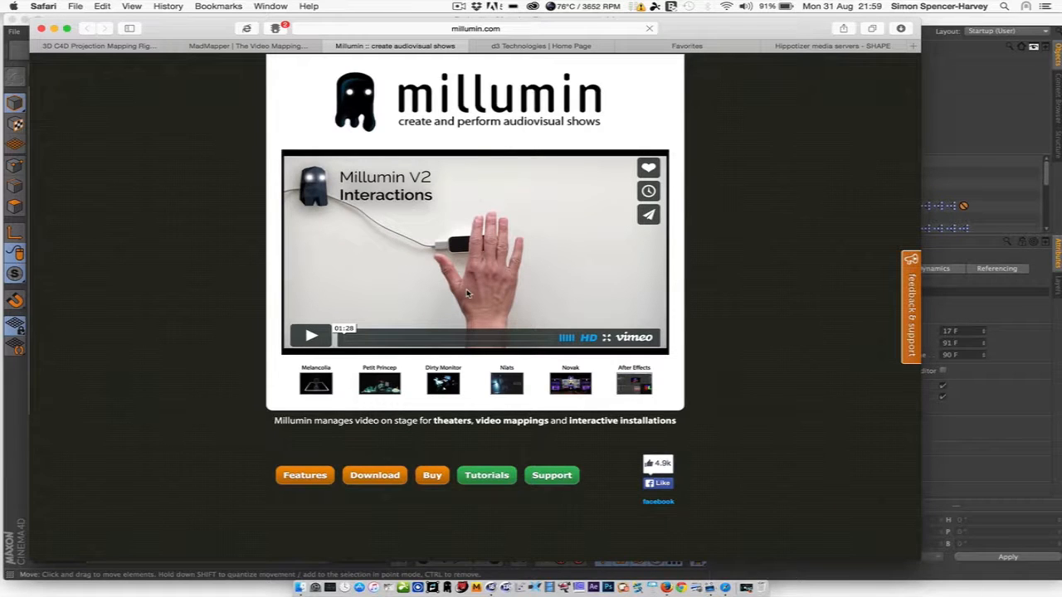
mouse_move(571, 382)
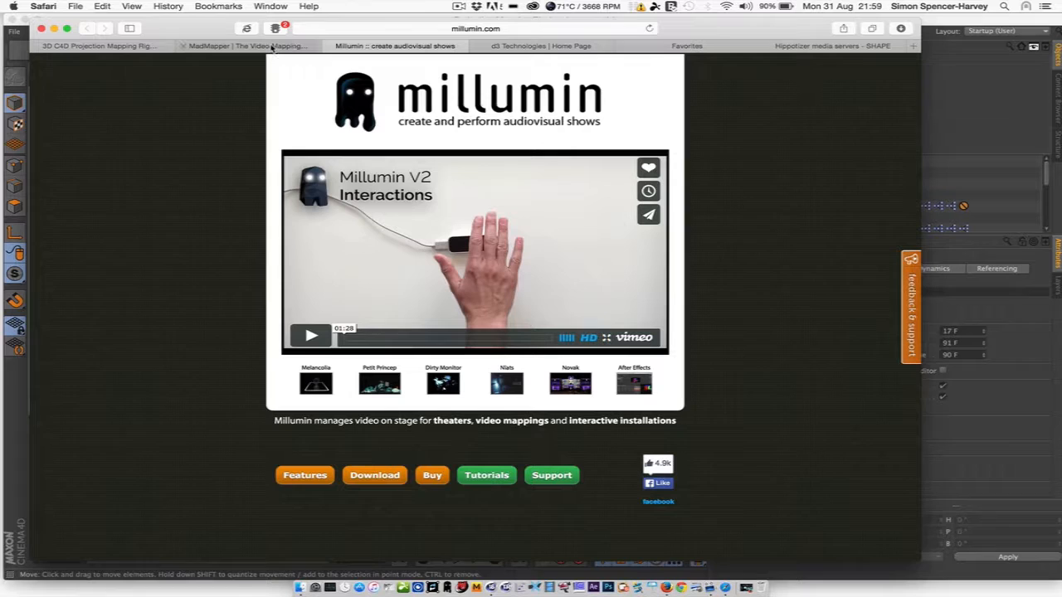
mouse_move(246, 46)
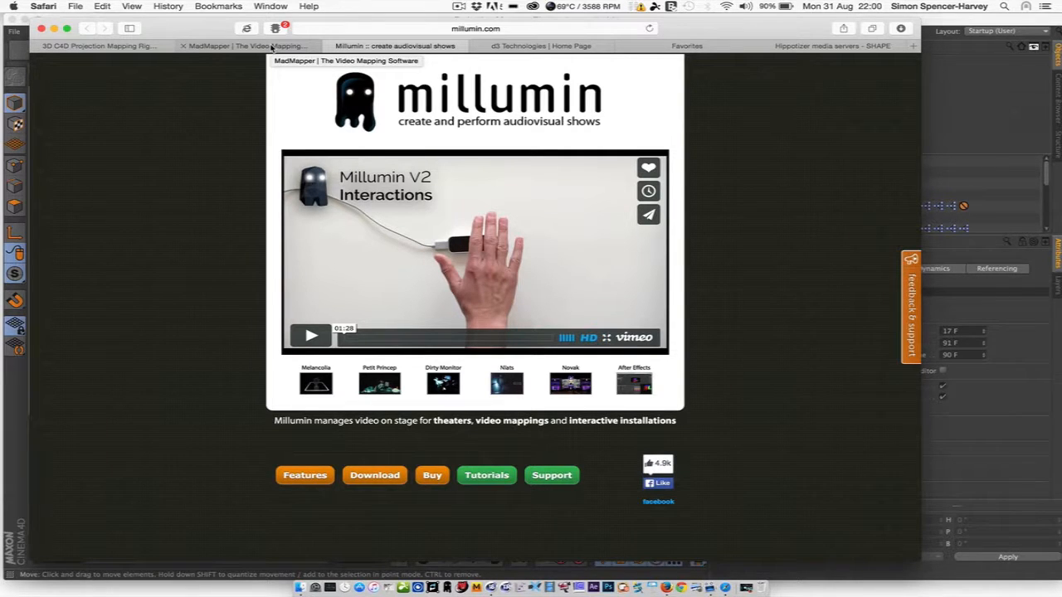
Step: Revisit the MadMapper, d3 Technologies and Millumin tabs in turn
click(241, 47)
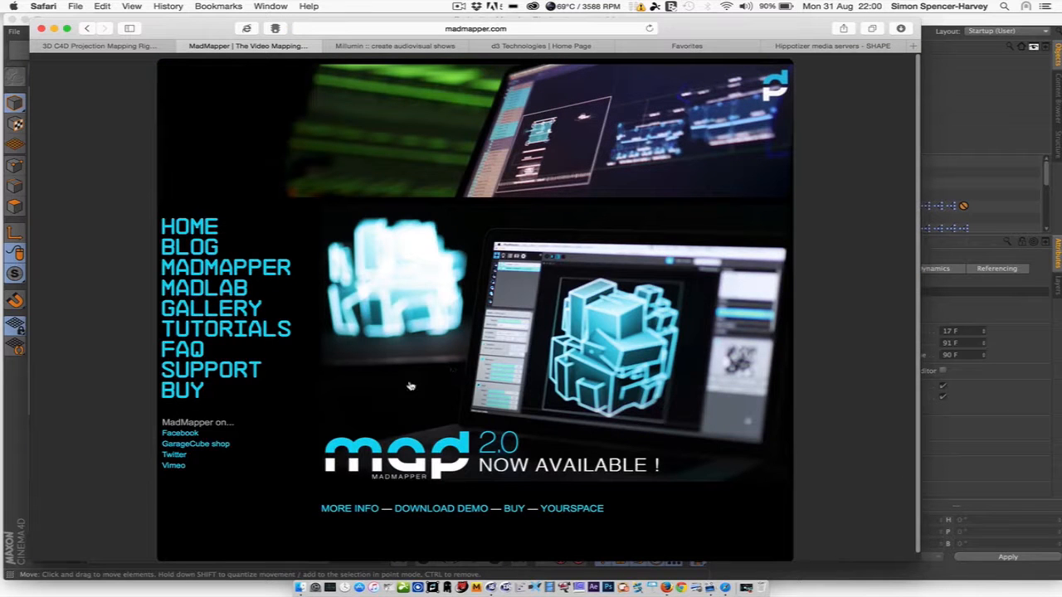
scroll(down, 3)
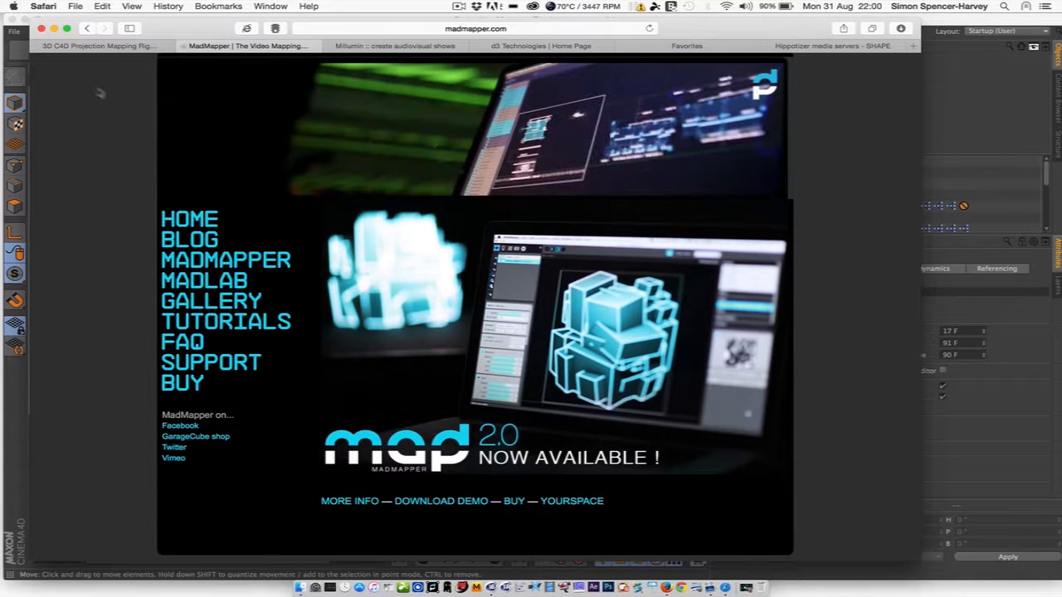
click(539, 47)
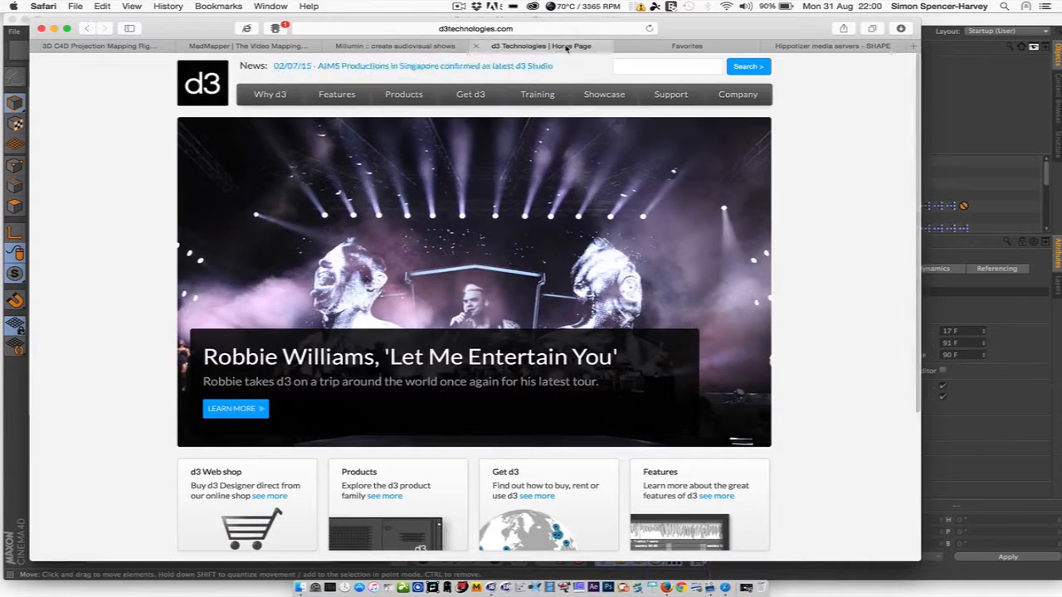
click(395, 47)
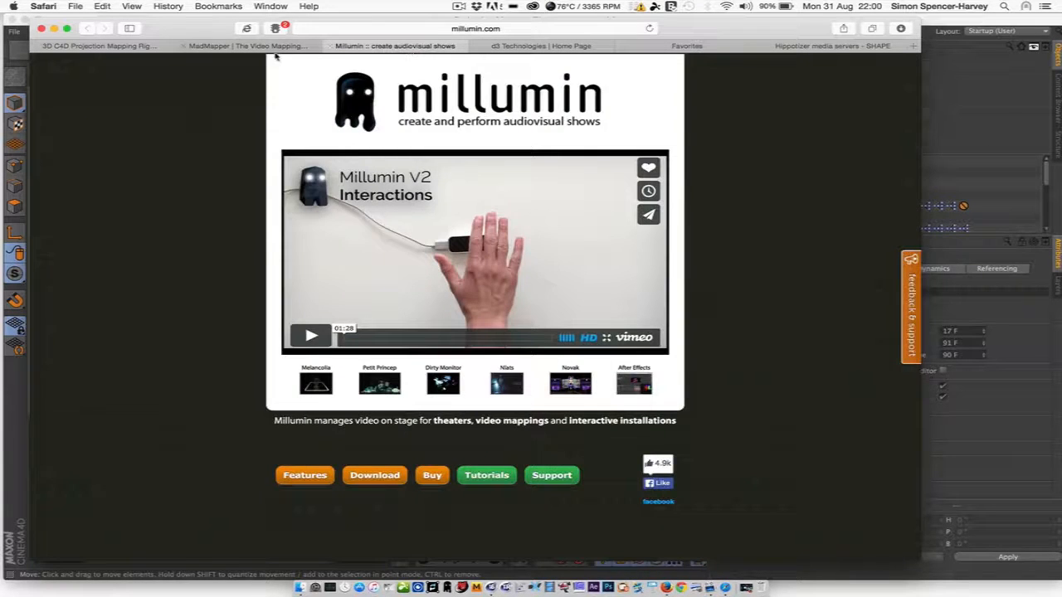
click(248, 46)
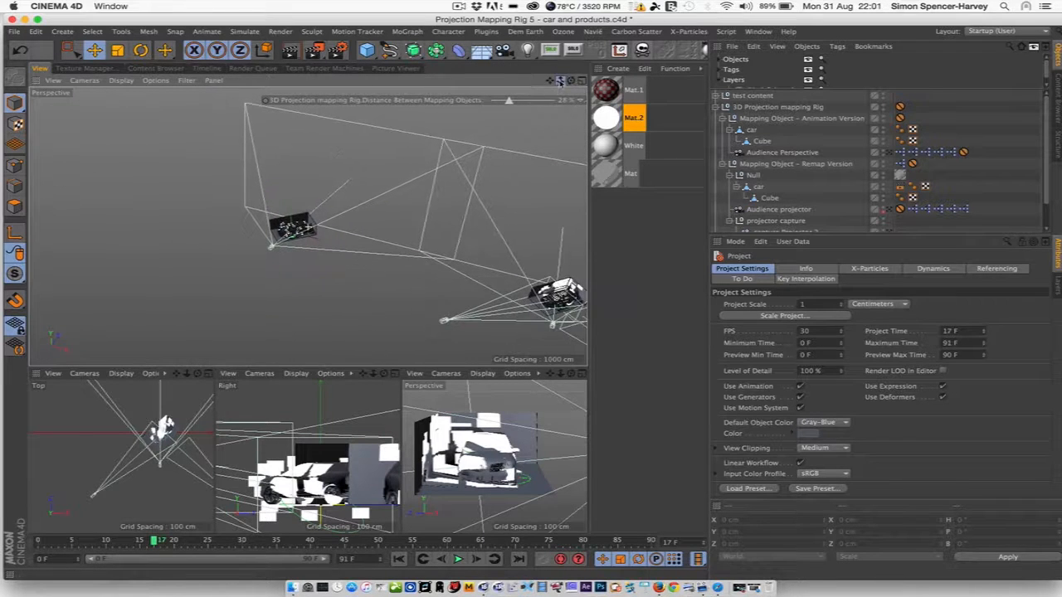
Step: Expand the projector capture group to reveal its two capture projectors
click(752, 129)
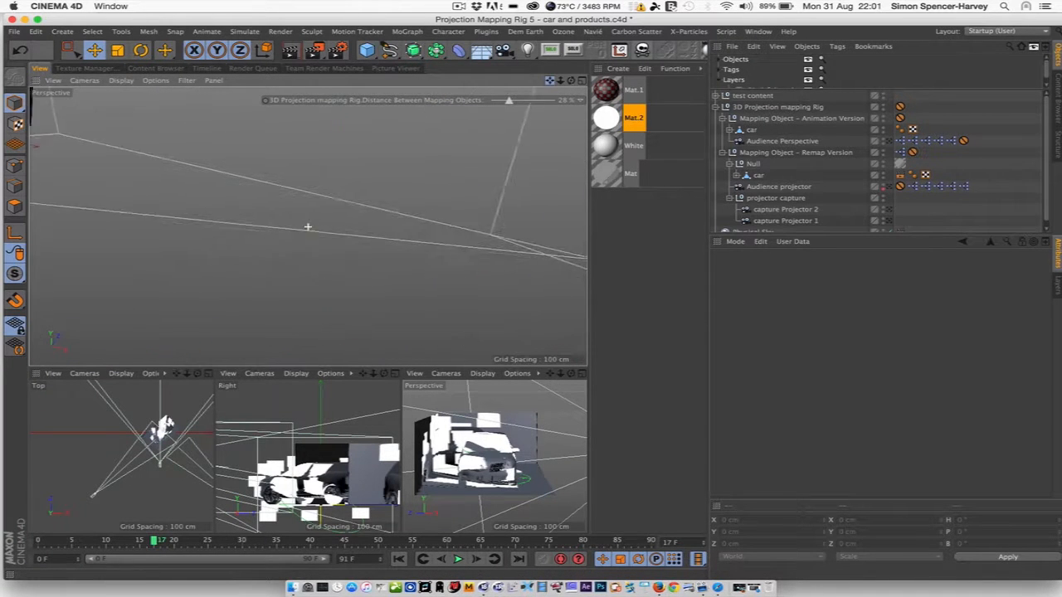
click(779, 186)
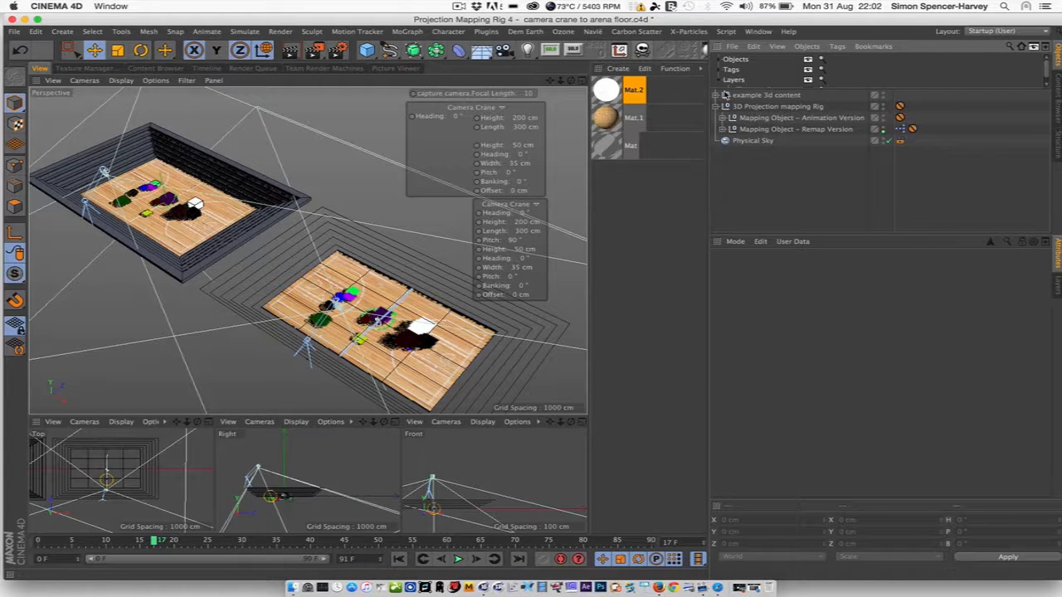
Step: Expand the Animation Version, view the capture camera's Camera Crane tag, then expand the Remap Version's render cameras
click(724, 116)
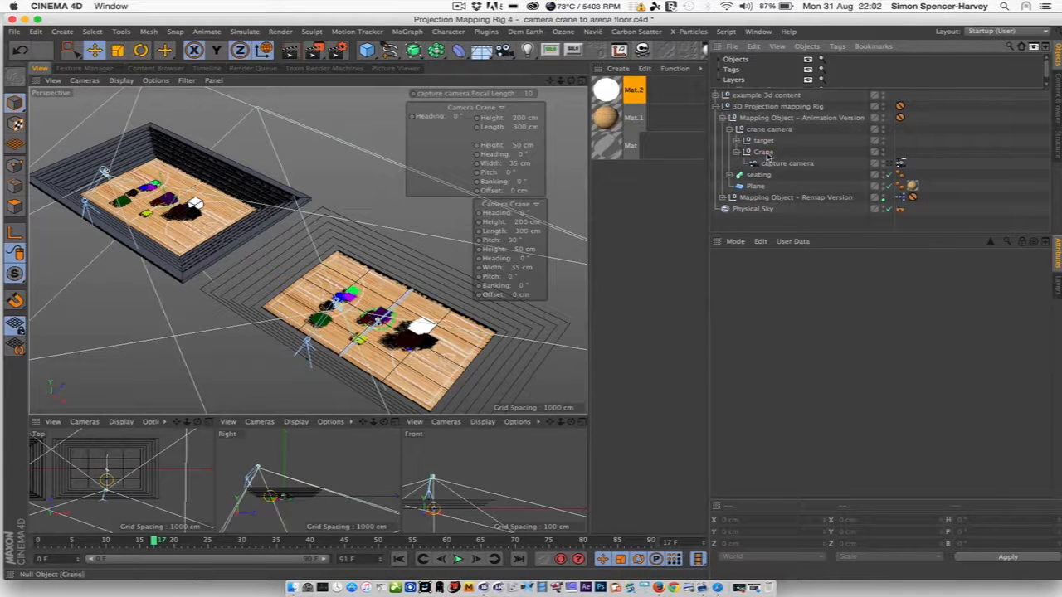
click(787, 162)
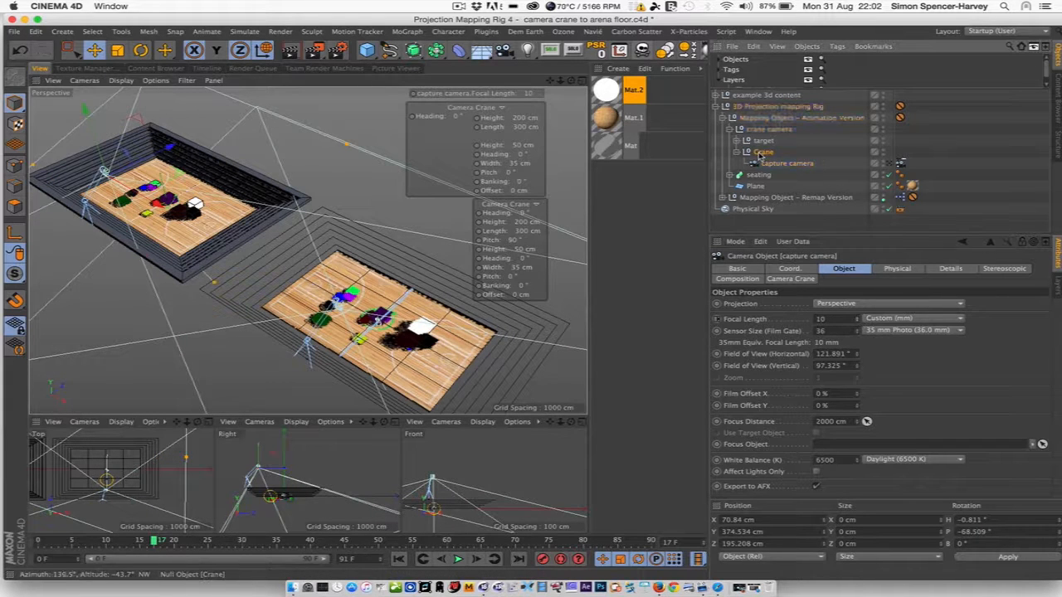
click(790, 279)
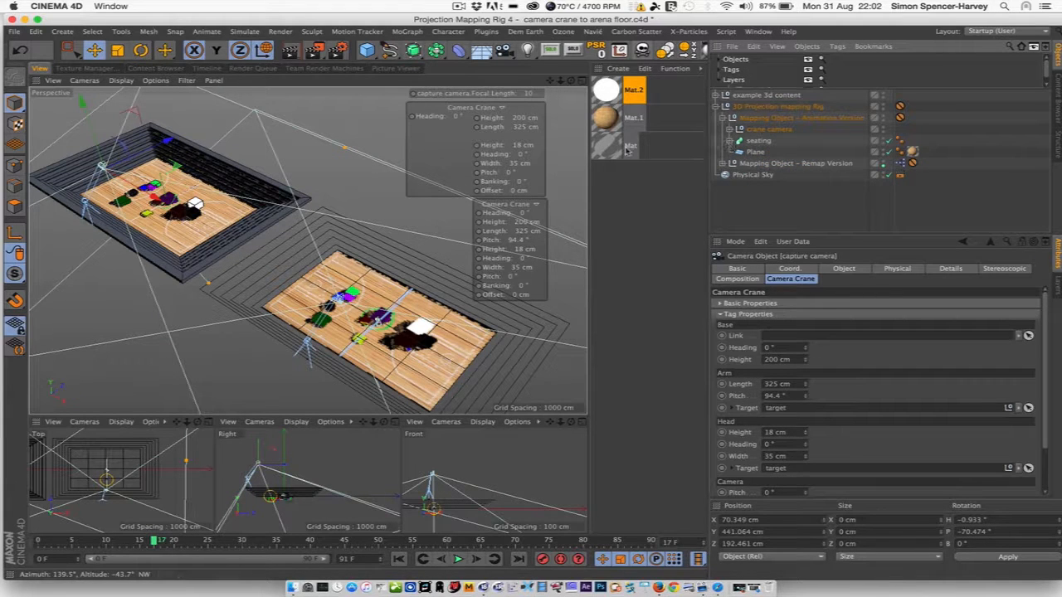
click(724, 116)
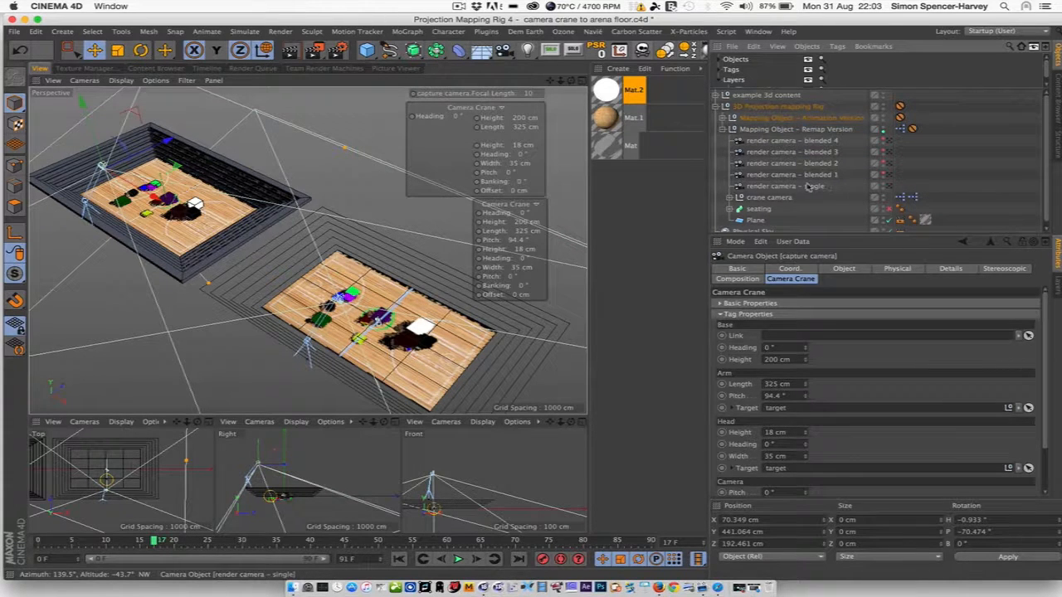
Step: Look through 'render camera - single' to see the basketball court floor with its coloured blocks
click(785, 186)
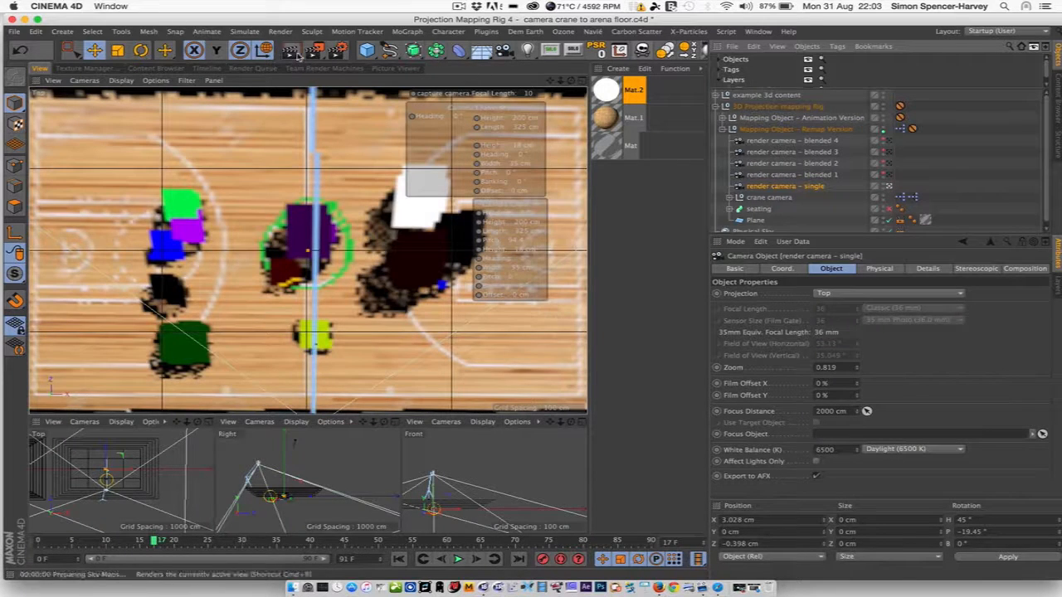
mouse_move(295, 49)
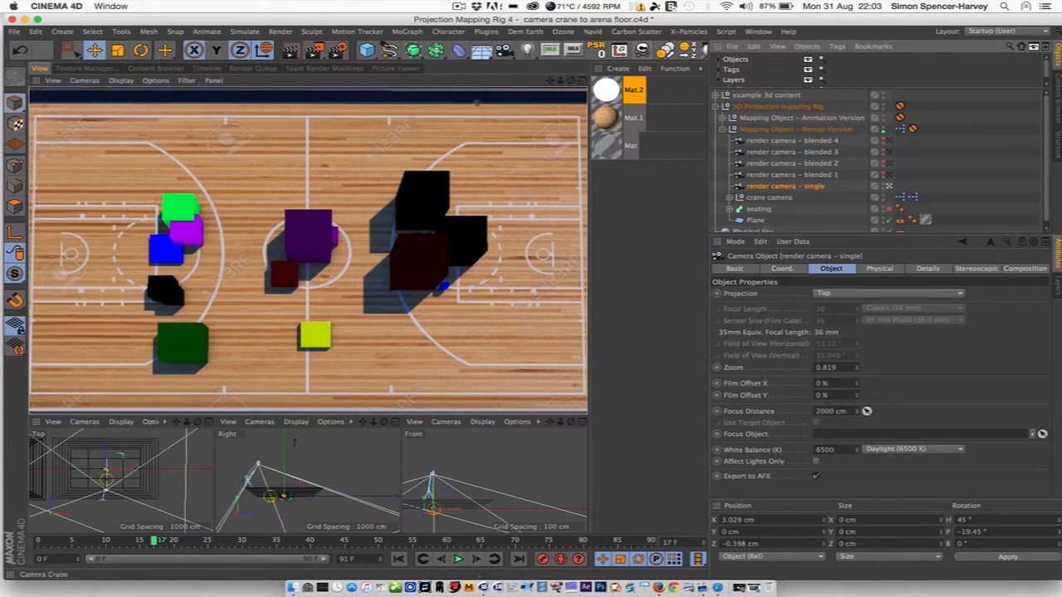
click(793, 174)
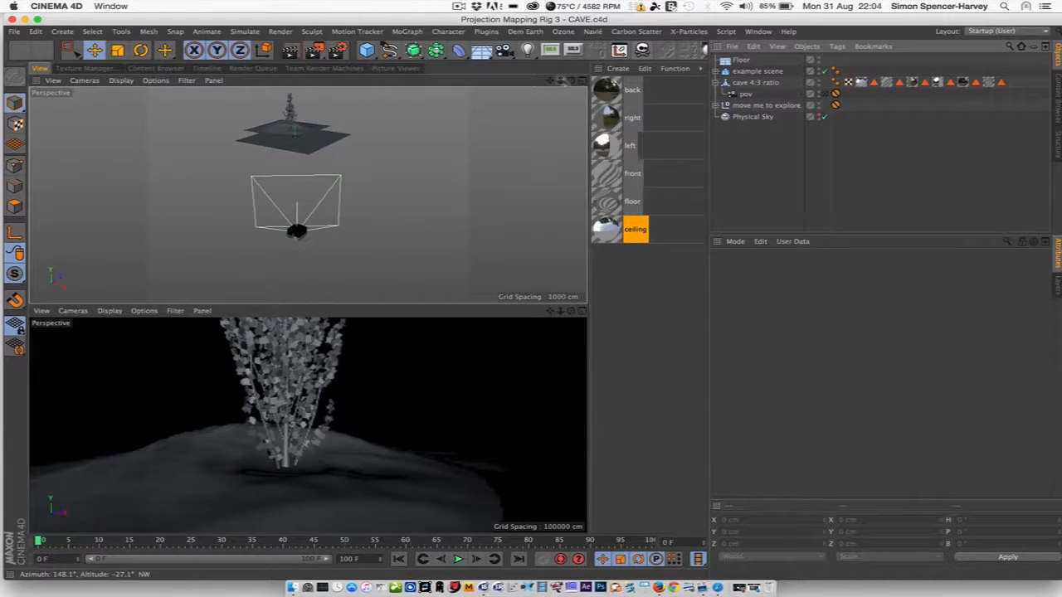
Step: Move the 'move me to explore' null to a new spot, then select the CAVE camera
click(765, 104)
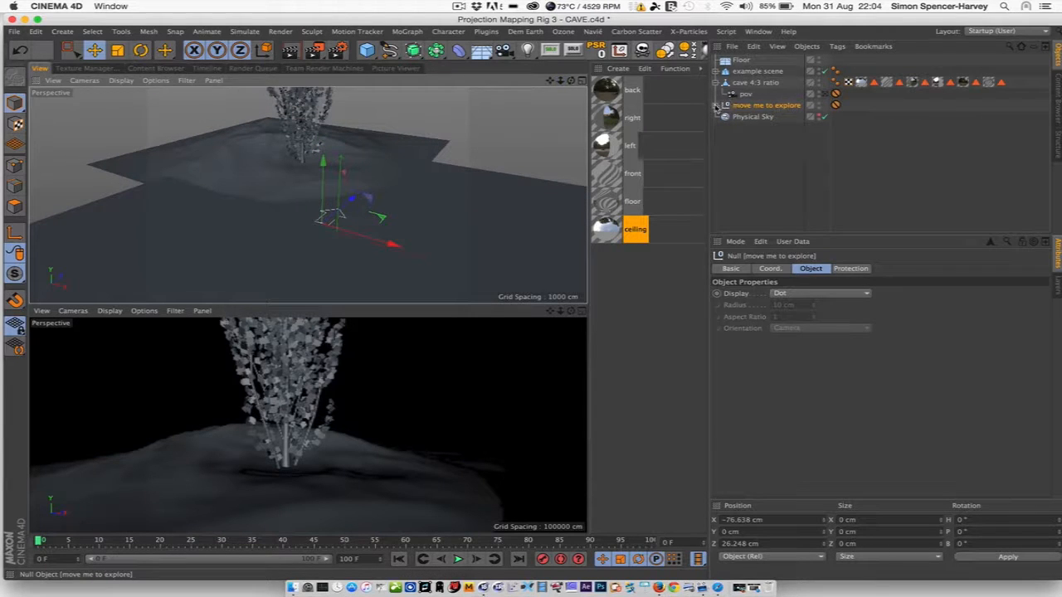
click(717, 105)
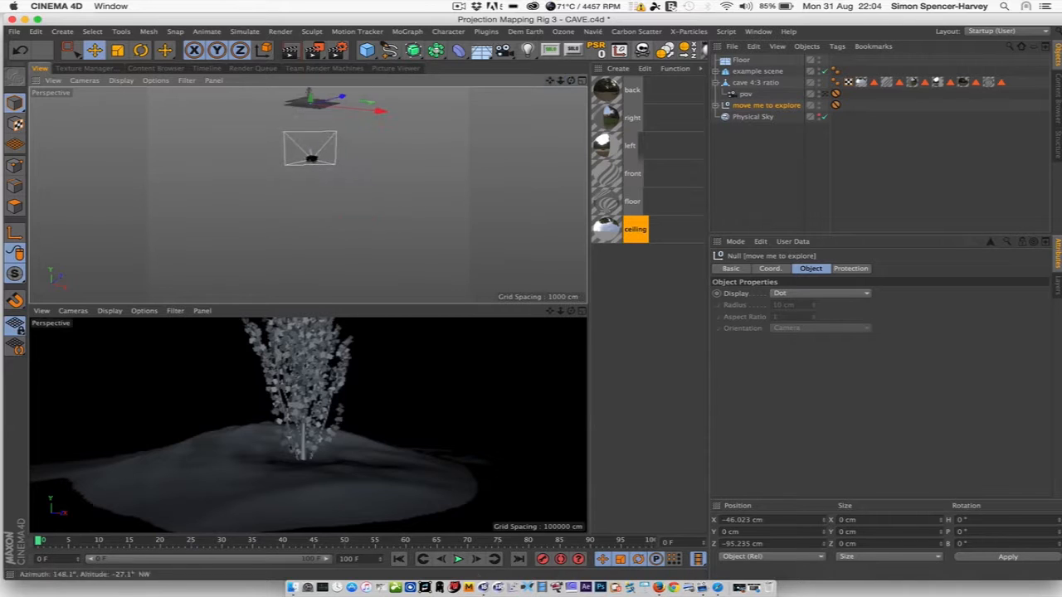
scroll(down, 3)
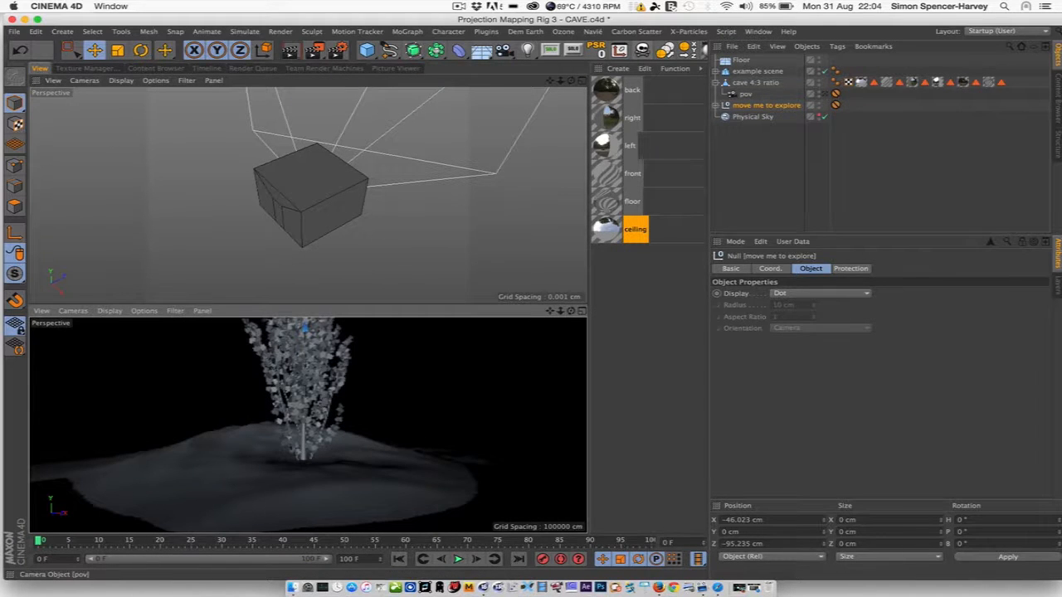
click(747, 93)
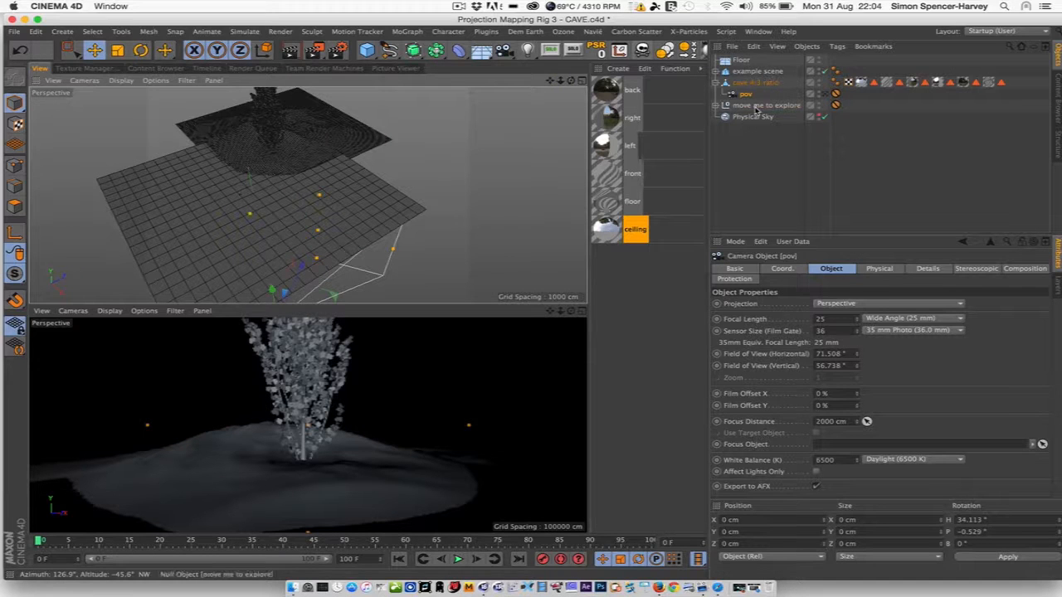
Step: Maximise the perspective viewport and play the CAVE animation forwards, then bring up the Window menu
click(767, 105)
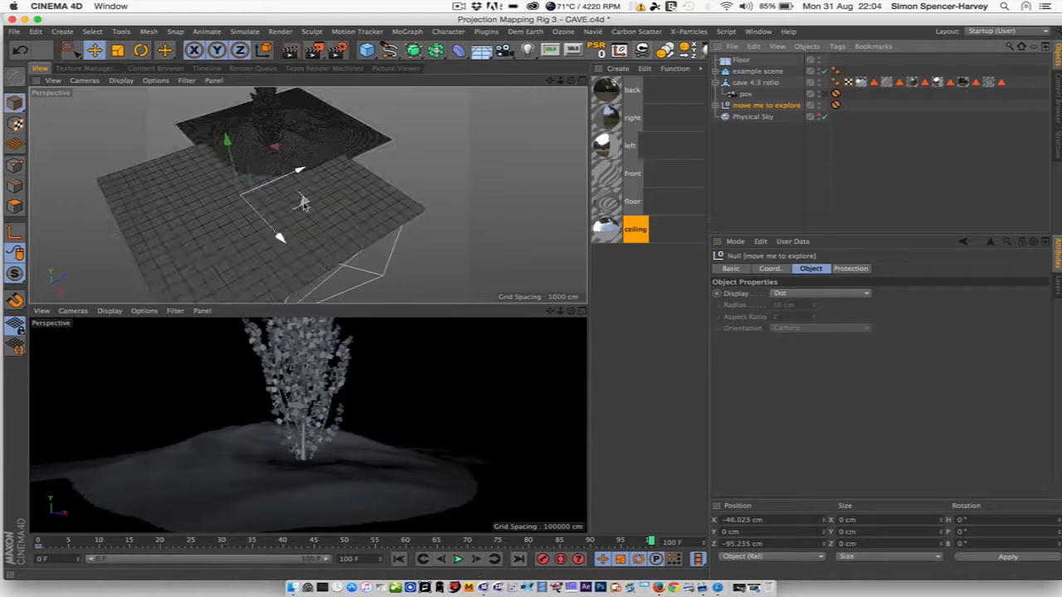
click(518, 558)
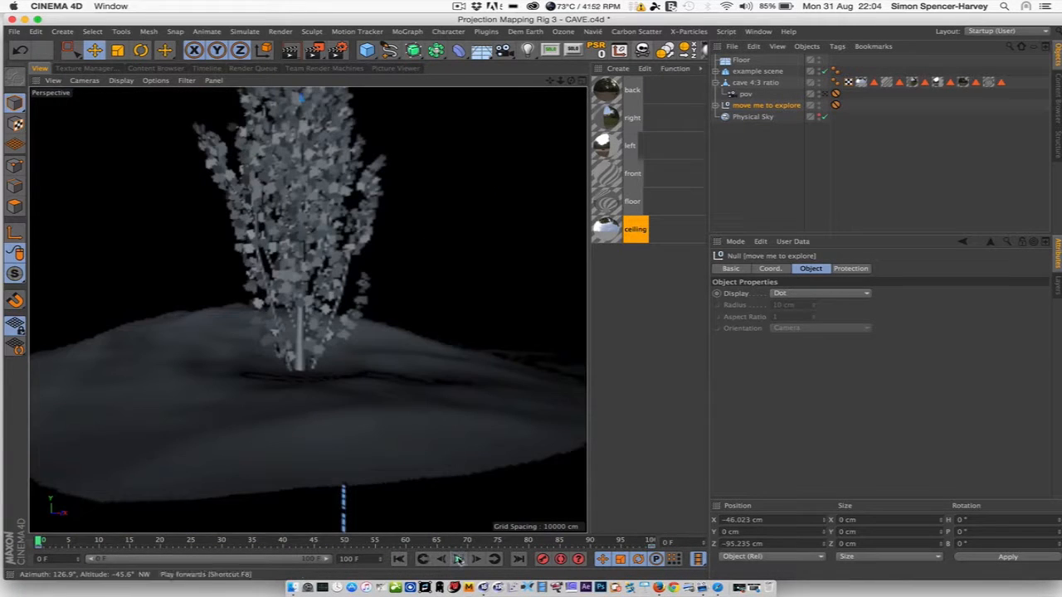
click(458, 558)
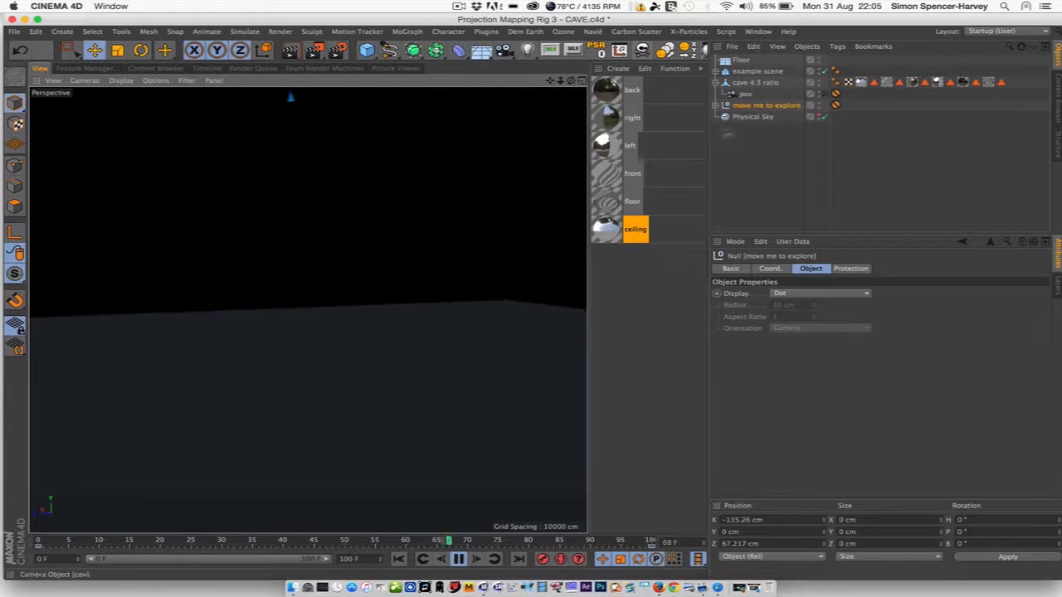
click(756, 29)
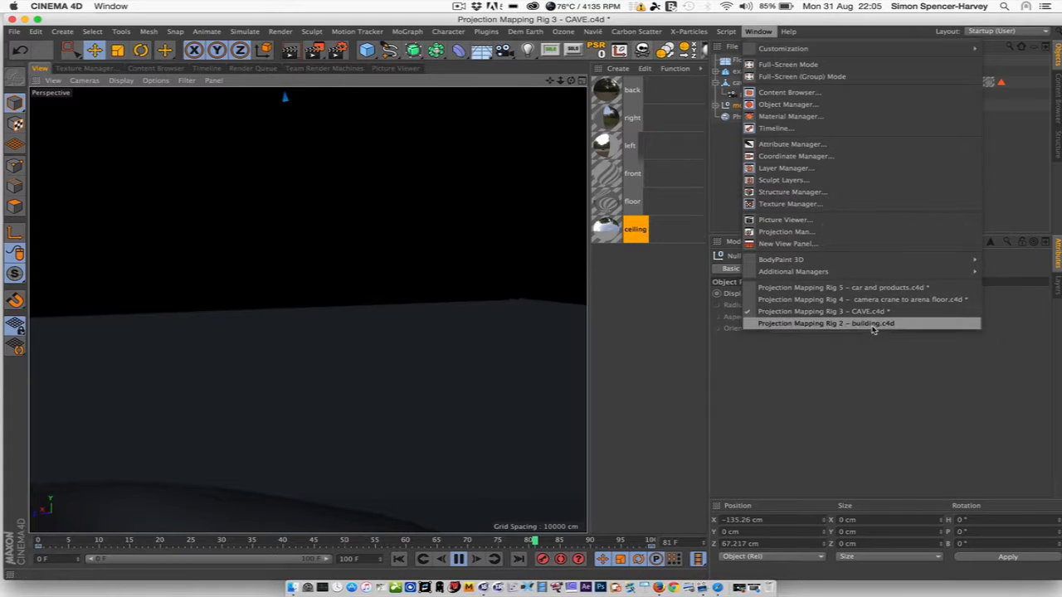
Step: Load 'Projection Mapping Rig 2 – building.c4d' and select its remap Mapping Object alongside the animation version
click(825, 324)
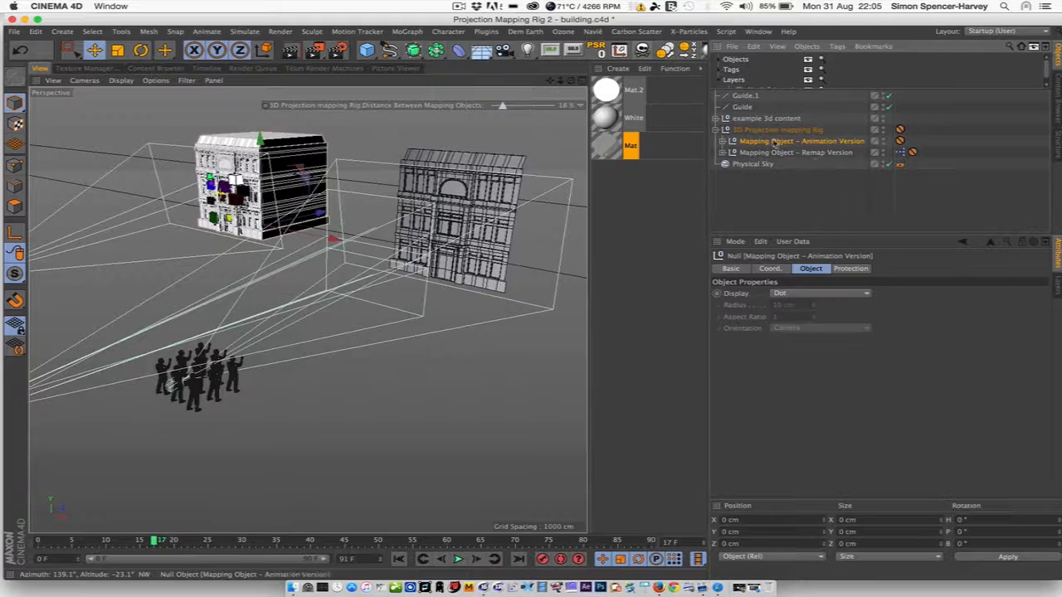
click(793, 153)
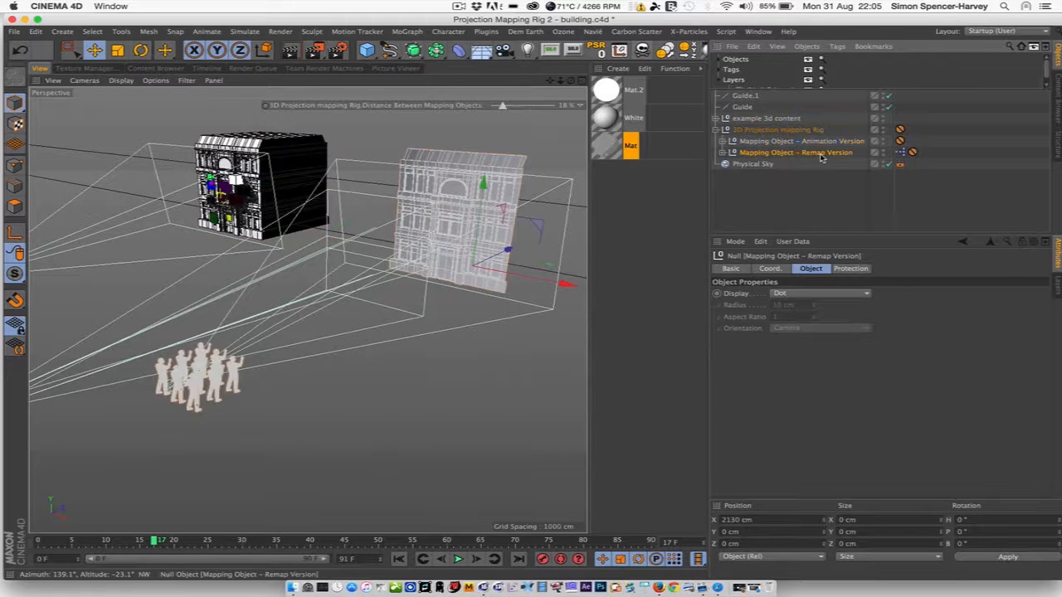